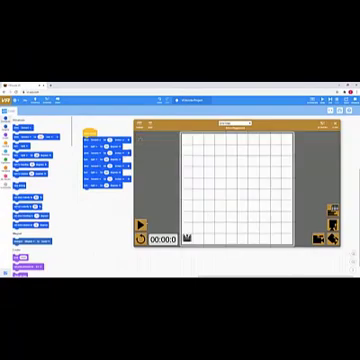
# Switch the playground from the empty Grid Map to the Disk Maze with coloured disks
pyautogui.click(144, 236)
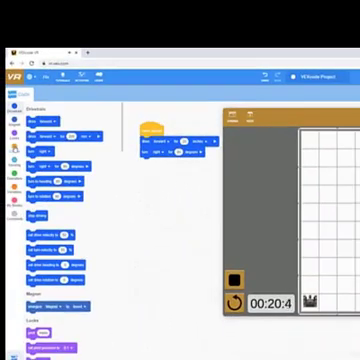
pyautogui.click(26, 120)
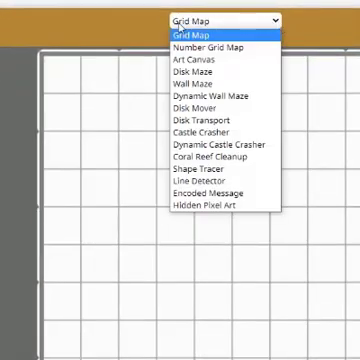
pyautogui.moveTo(220, 48)
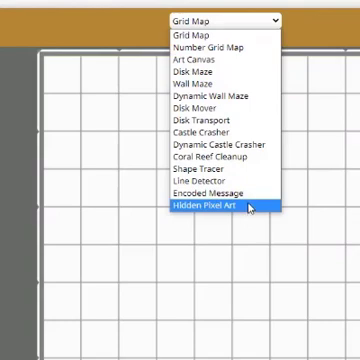
pyautogui.moveTo(216, 104)
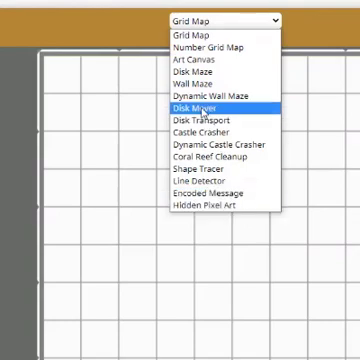
pyautogui.moveTo(220, 84)
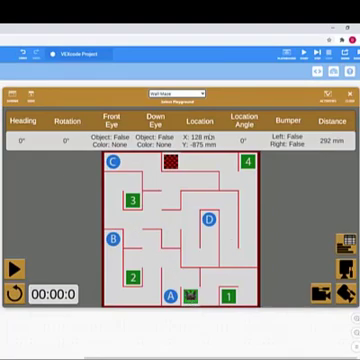
# Switch the camera to the chase/3D view behind the robot, then show the interface languages list
pyautogui.click(186, 90)
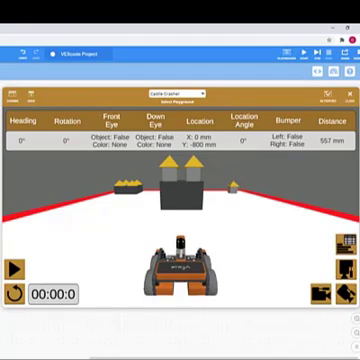
pyautogui.click(16, 264)
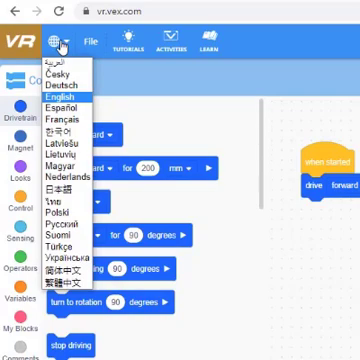
pyautogui.moveTo(60, 94)
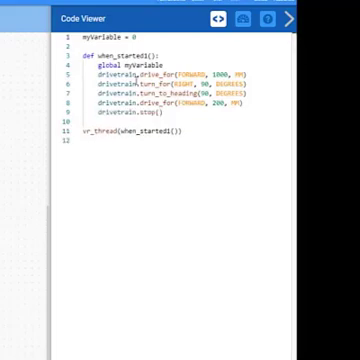
pyautogui.moveTo(96, 224)
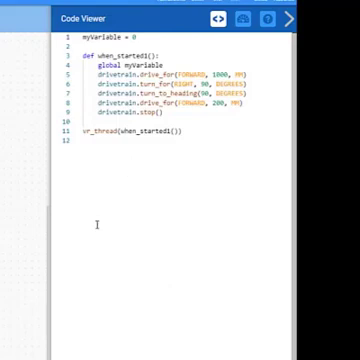